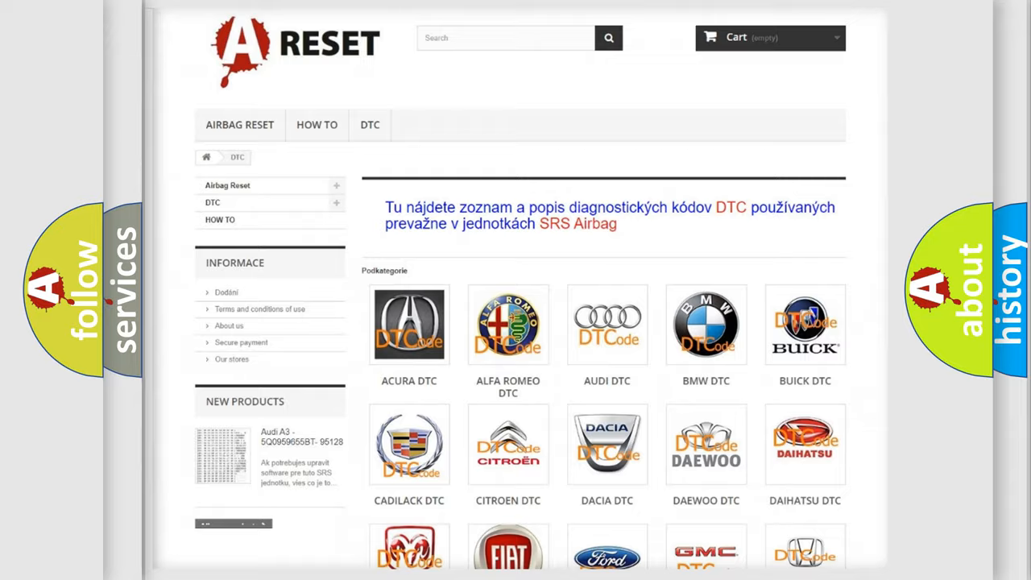
- Open the SATURN DTC tile and browse its code list, returning to the top
scroll("down", 3)
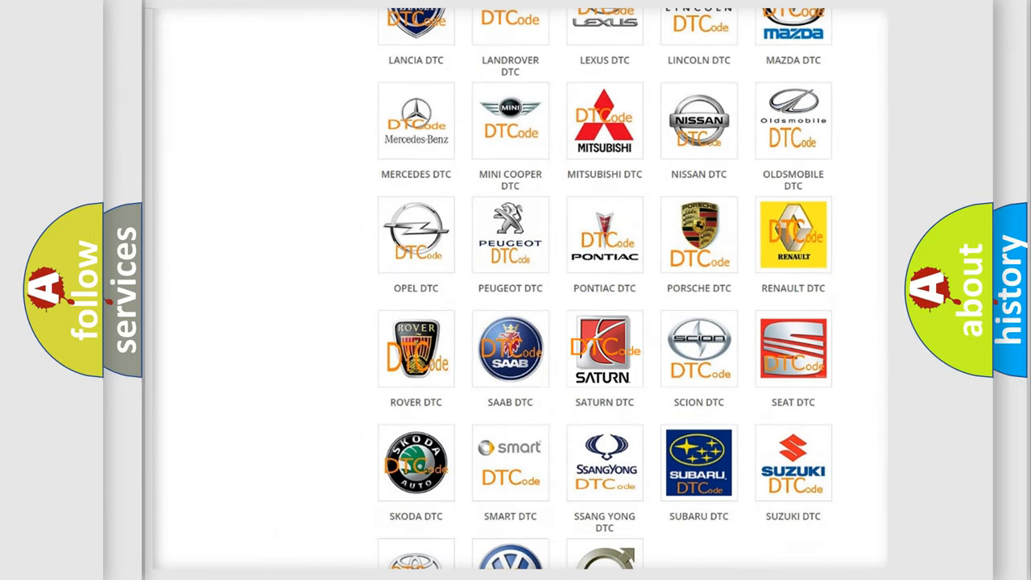
left_click(605, 348)
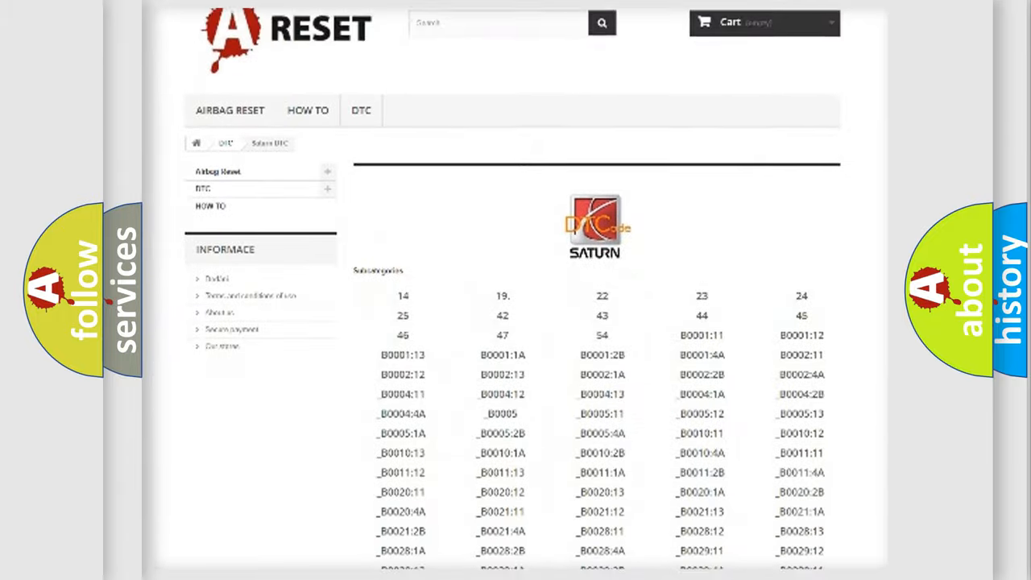
scroll("down", 3)
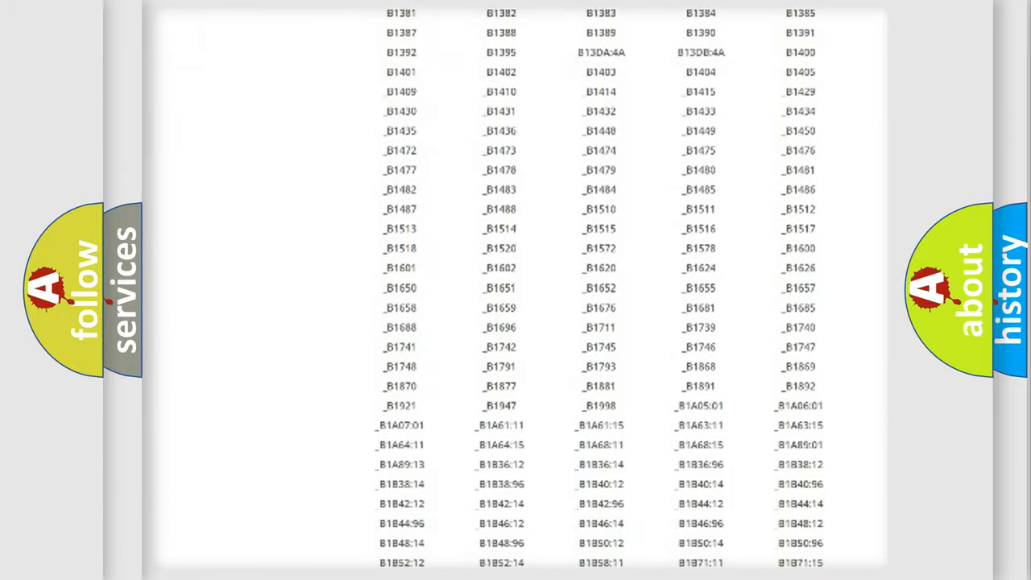
scroll("up", 3)
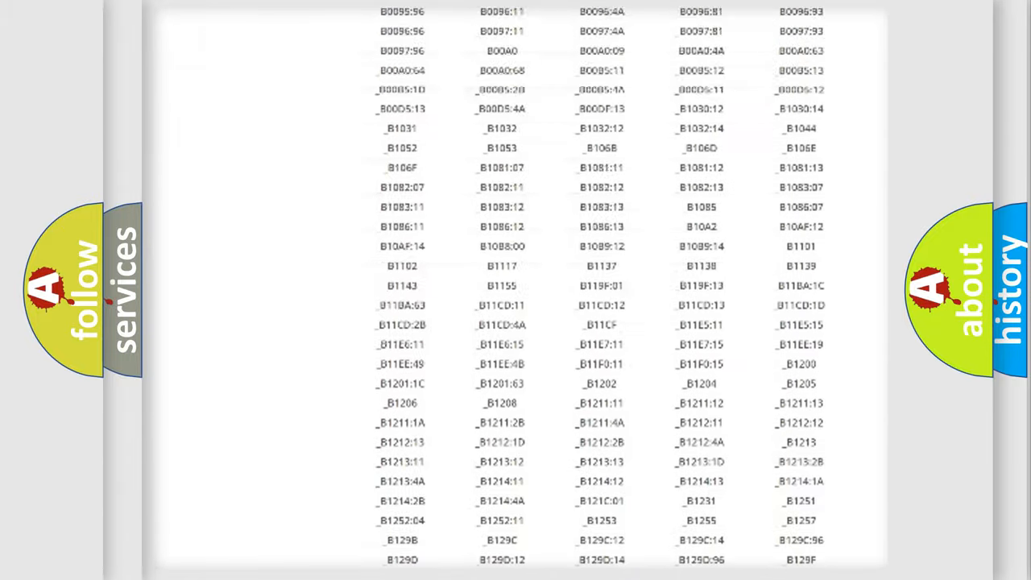
scroll("up", 3)
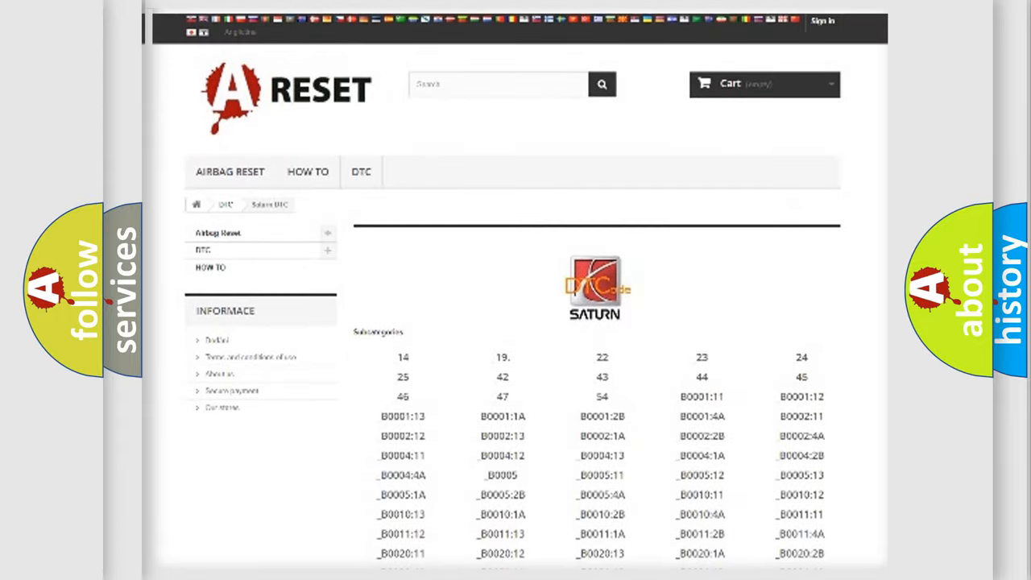